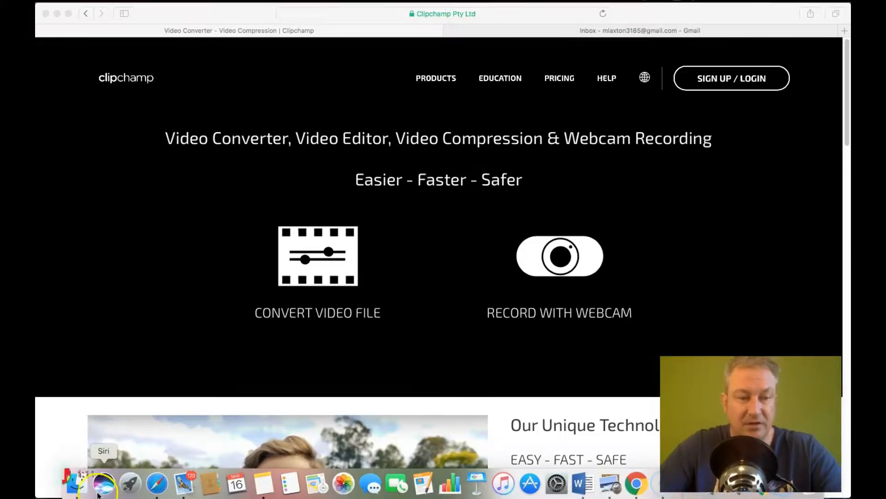
{"action": "mouse_move", "coordinate": [72, 485]}
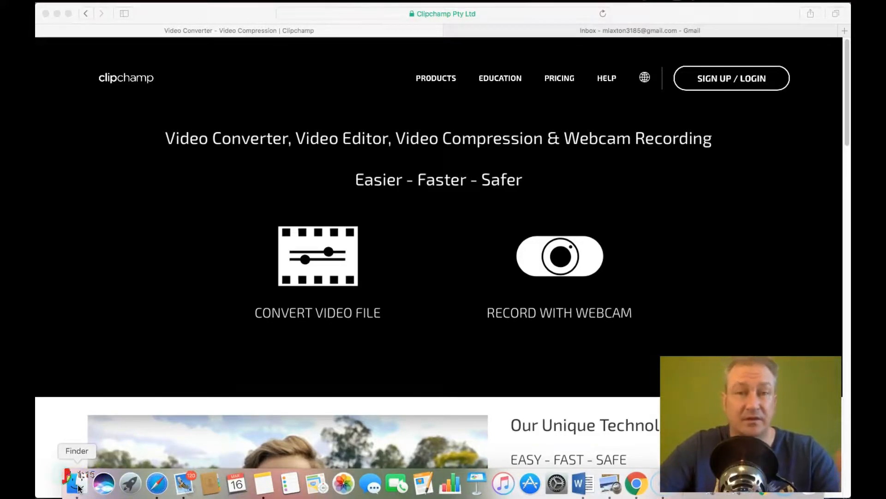
View the saved screenshot of the earlier compression result from the computer's files
{"action": "left_click", "coordinate": [72, 483]}
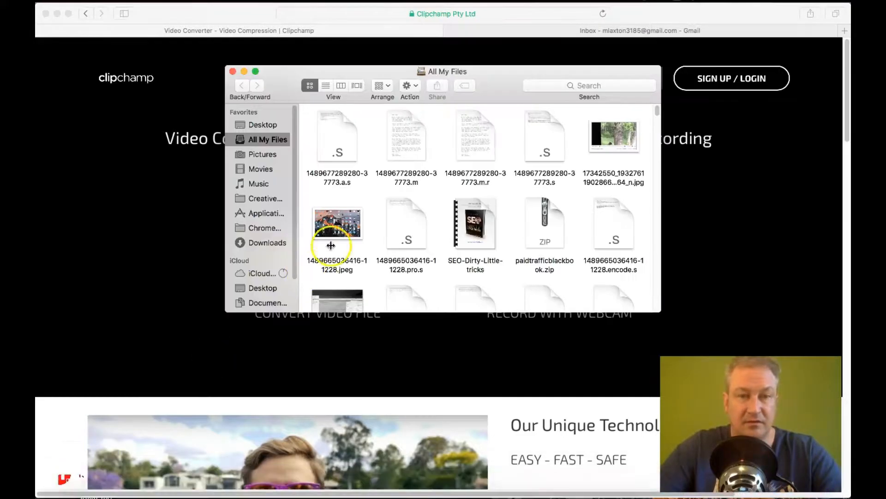
{"action": "left_click", "coordinate": [545, 136]}
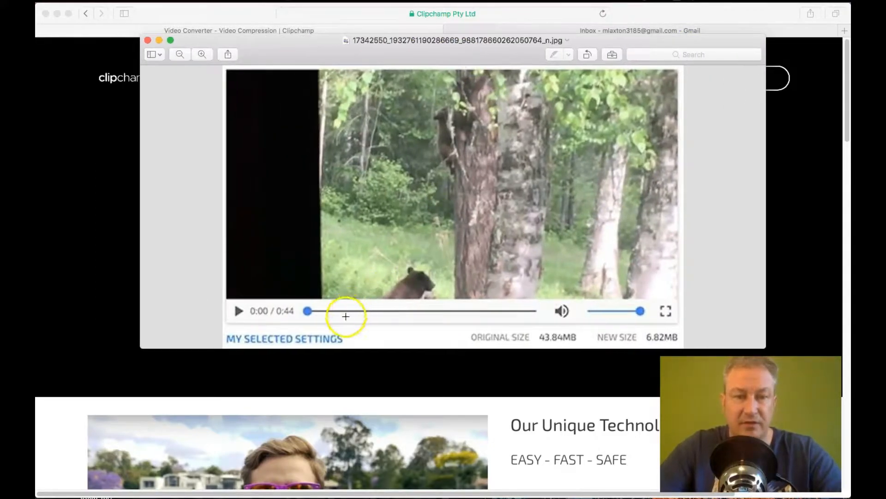
{"action": "mouse_move", "coordinate": [537, 343]}
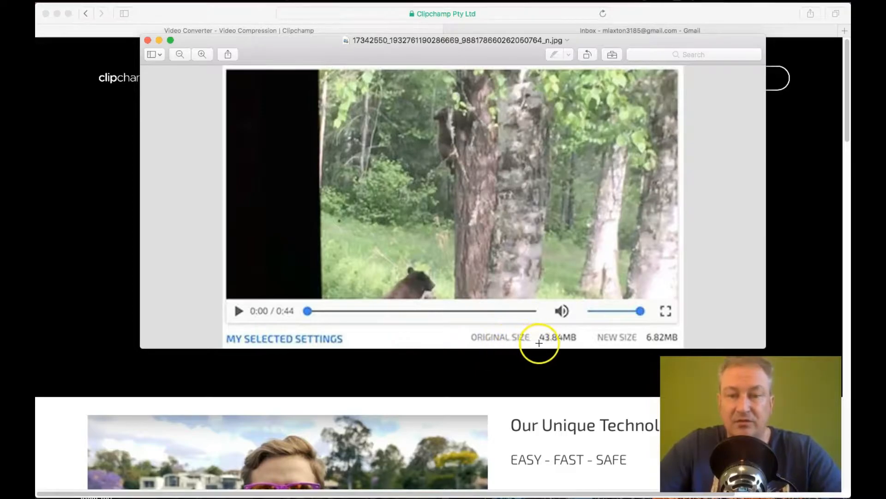
{"action": "mouse_move", "coordinate": [583, 343]}
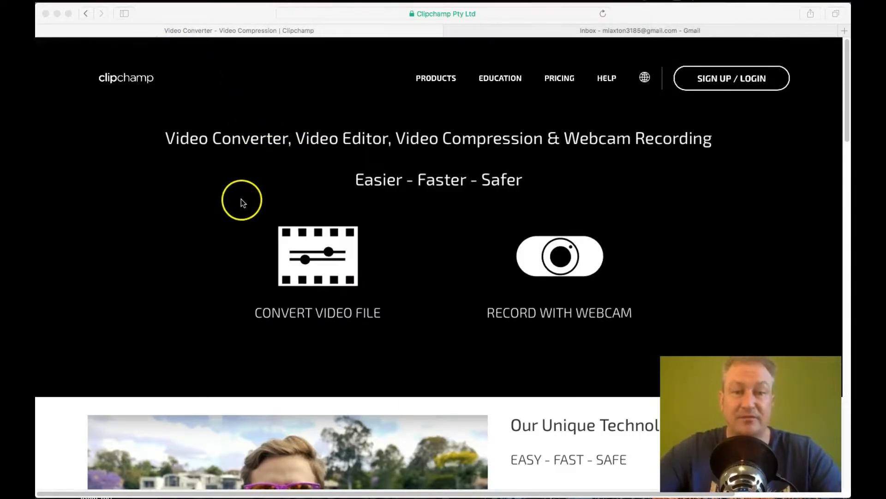
{"action": "mouse_move", "coordinate": [549, 90]}
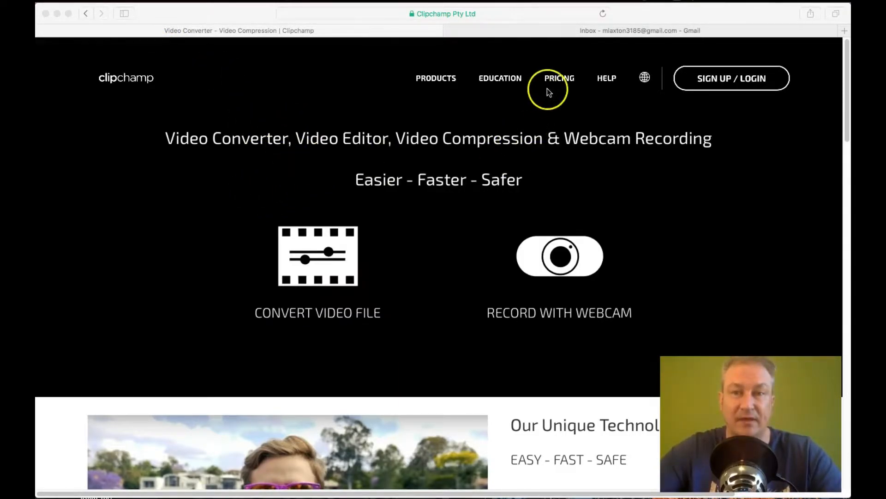
Bring up Clipchamp's pricing page and scroll to the Free plan's 5-video limit
{"action": "left_click", "coordinate": [559, 78]}
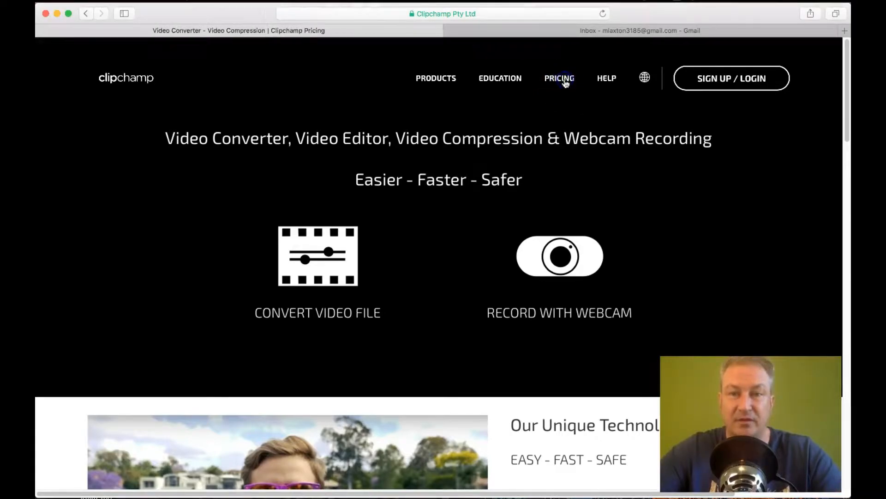
{"action": "left_click", "coordinate": [559, 78]}
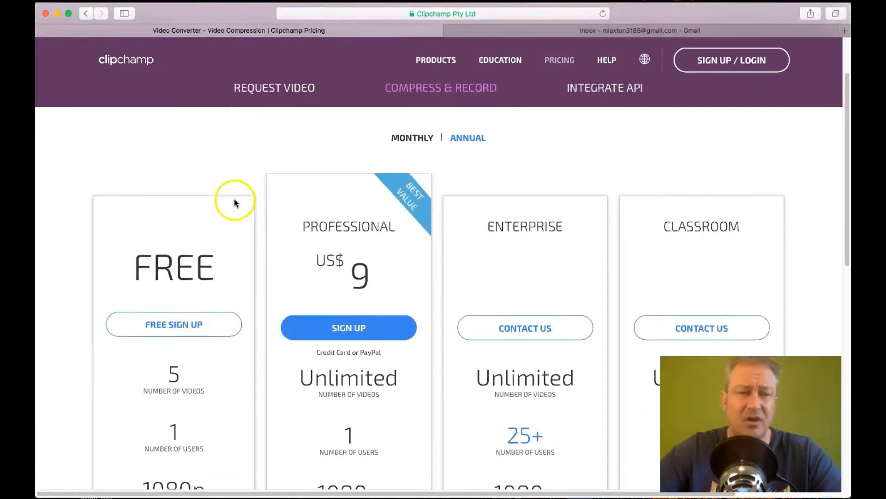
{"action": "scroll", "scroll_direction": "down", "scroll_amount": 3}
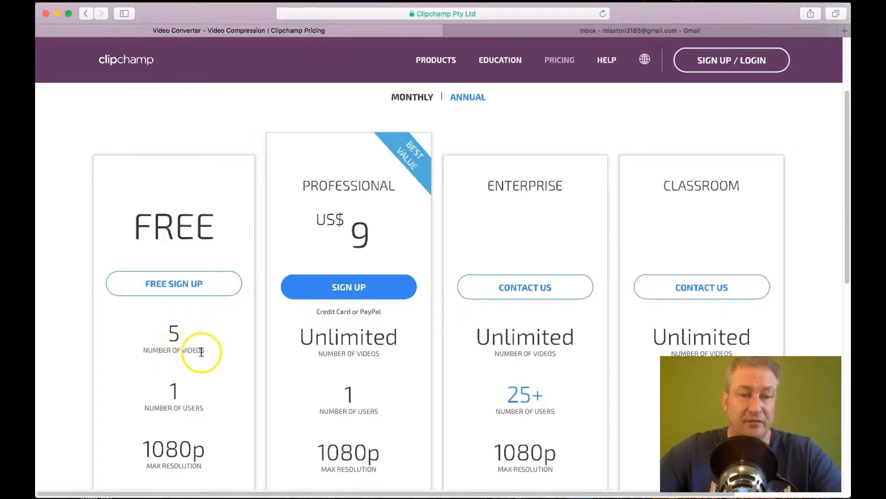
{"action": "mouse_move", "coordinate": [219, 229]}
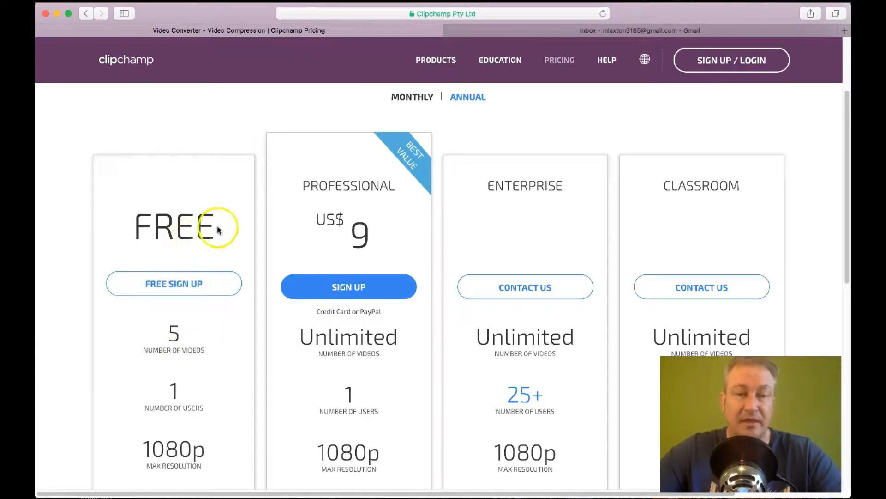
{"action": "mouse_move", "coordinate": [381, 229]}
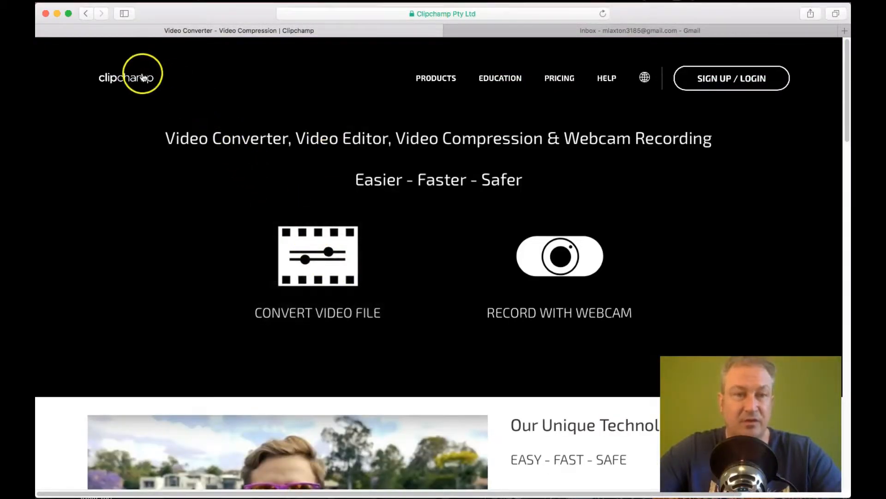
{"action": "mouse_move", "coordinate": [177, 89]}
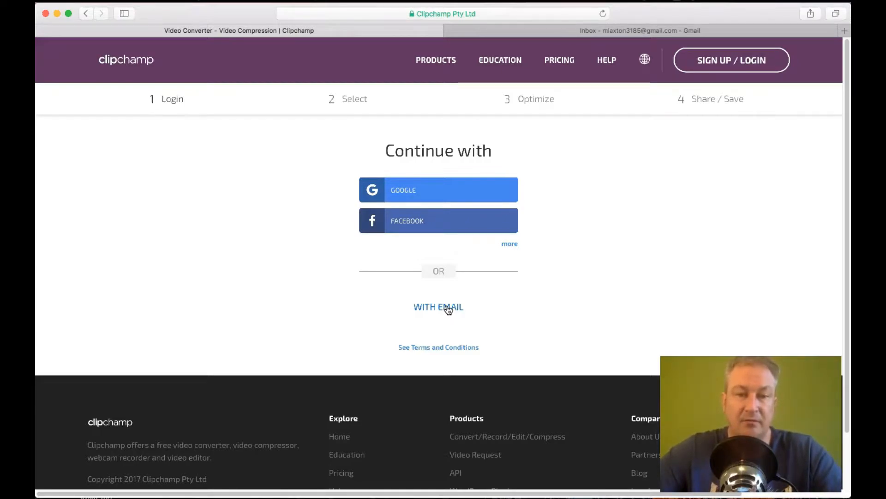
{"action": "left_click", "coordinate": [438, 307]}
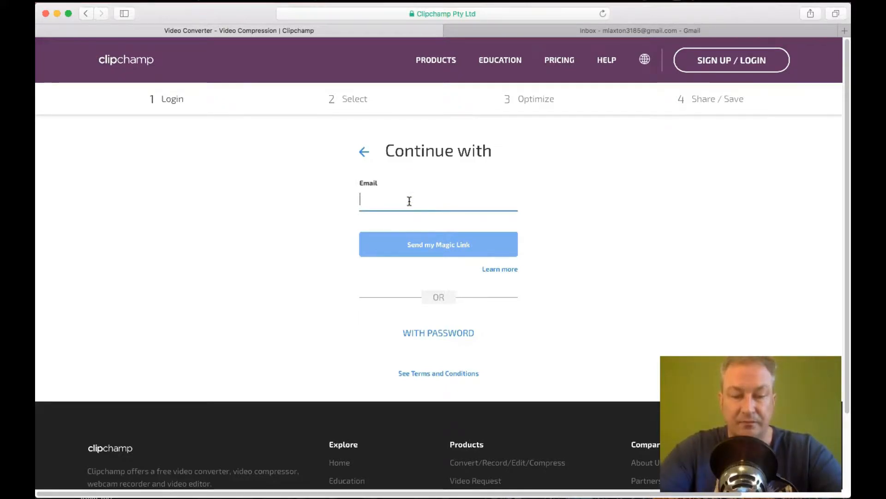
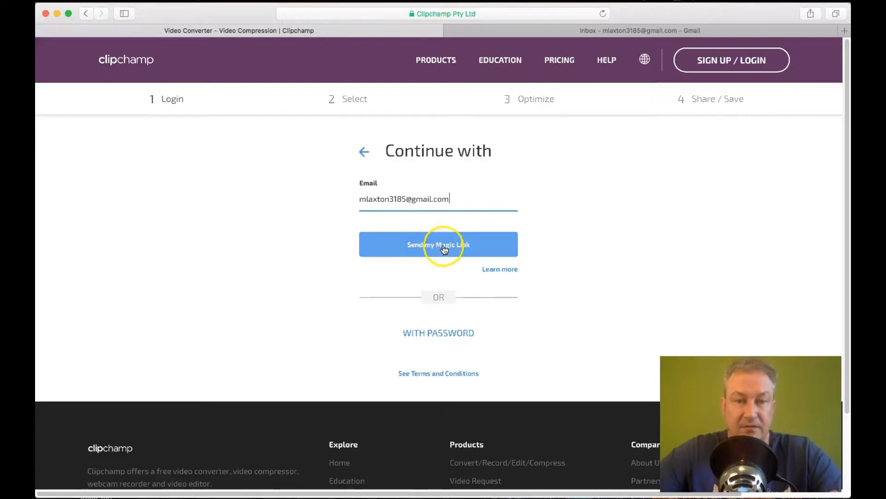
{"action": "left_click", "coordinate": [438, 243]}
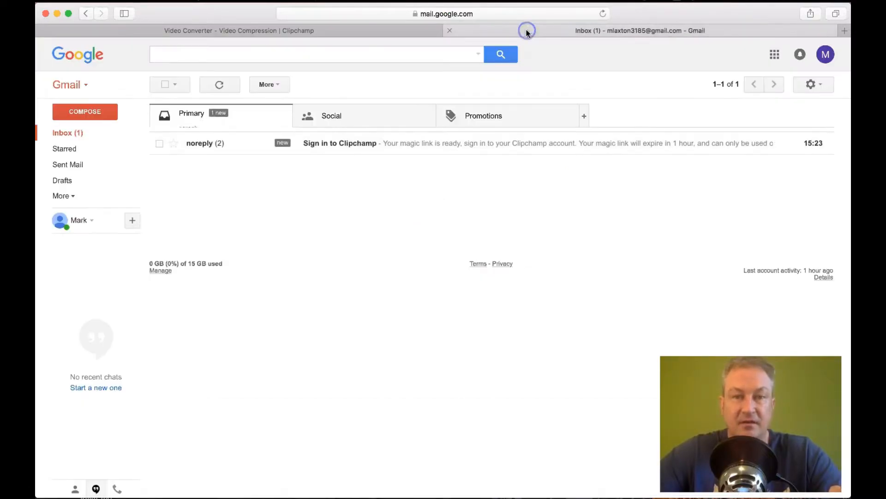
Sign in to Clipchamp via the magic link in the Gmail 'Sign in to Clipchamp' message
{"action": "left_click", "coordinate": [339, 142]}
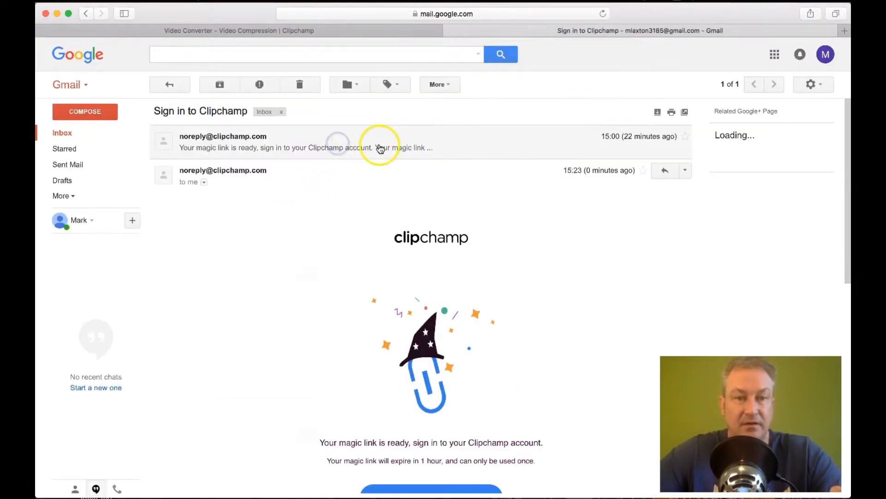
{"action": "scroll", "scroll_direction": "down", "scroll_amount": 3}
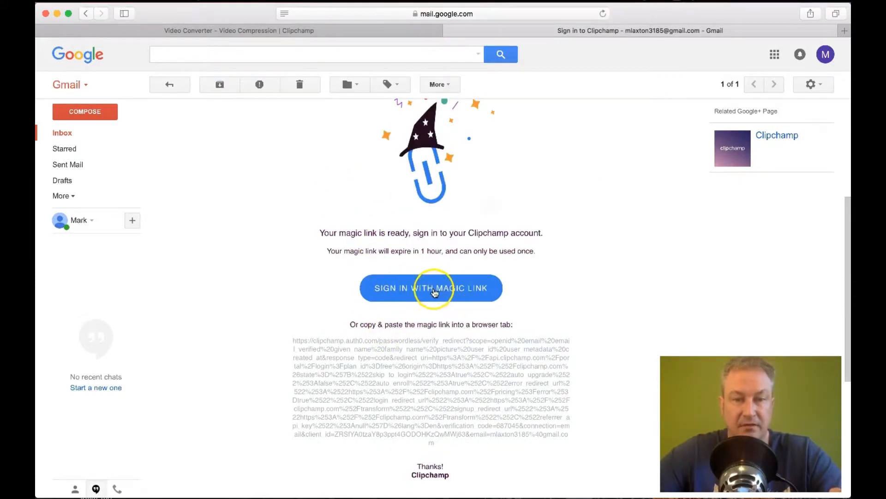
{"action": "left_click", "coordinate": [430, 288]}
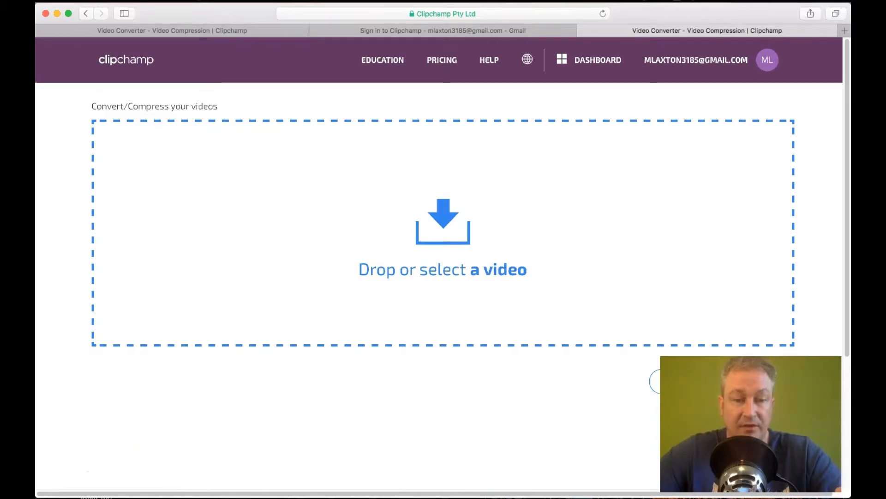
Select the 2 Bear Cubs video from Finder and start compressing it for Mobile
{"action": "left_click", "coordinate": [442, 269]}
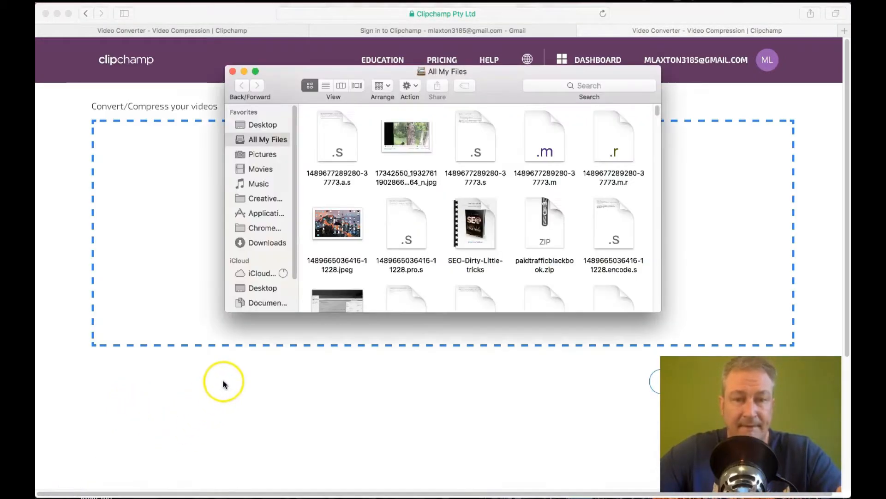
{"action": "scroll", "scroll_direction": "down", "scroll_amount": 3}
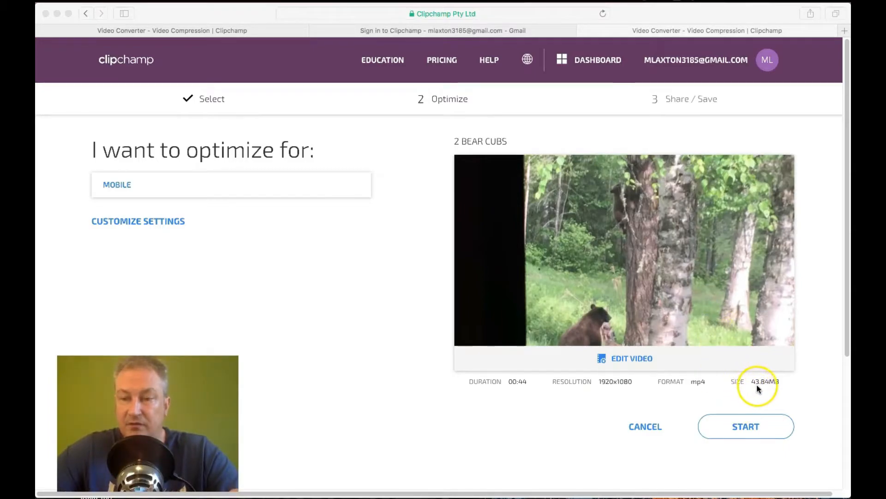
{"action": "mouse_move", "coordinate": [687, 388]}
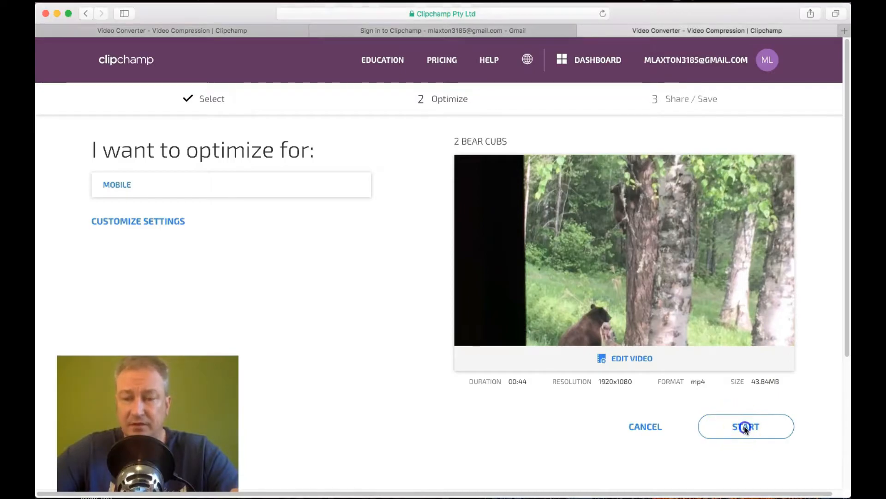
{"action": "left_click", "coordinate": [745, 426]}
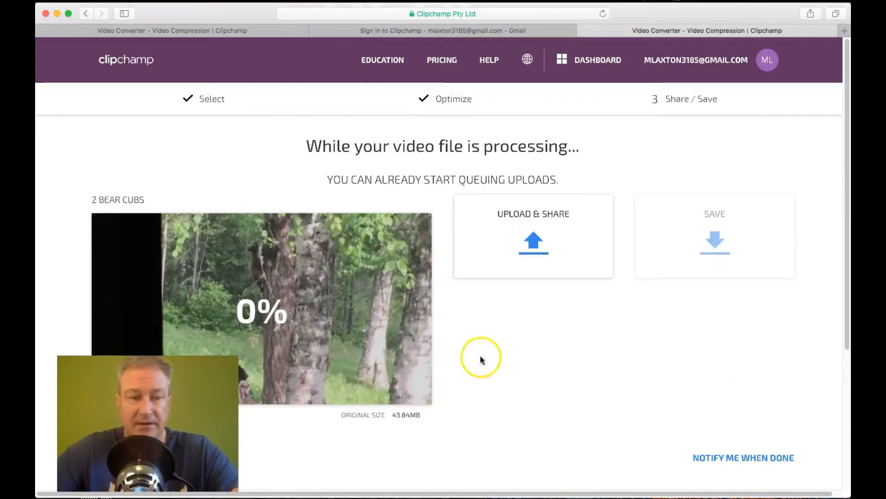
{"action": "mouse_move", "coordinate": [308, 325]}
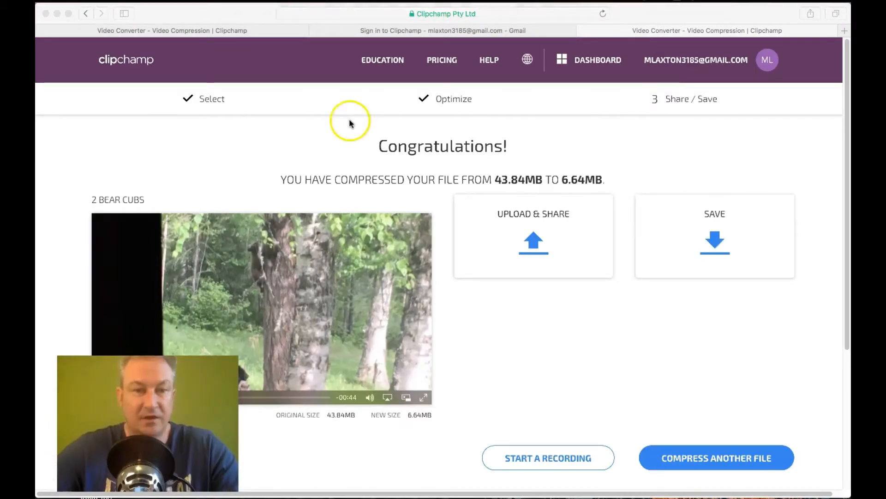
{"action": "mouse_move", "coordinate": [376, 162]}
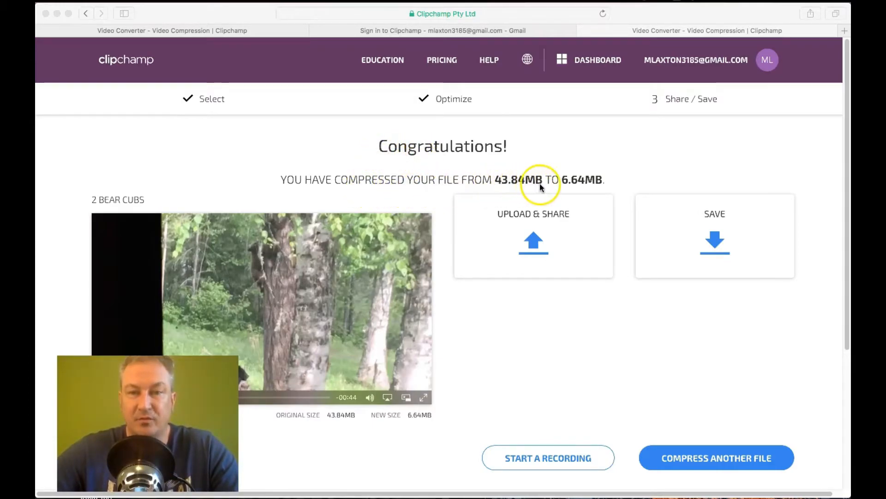
{"action": "mouse_move", "coordinate": [588, 187]}
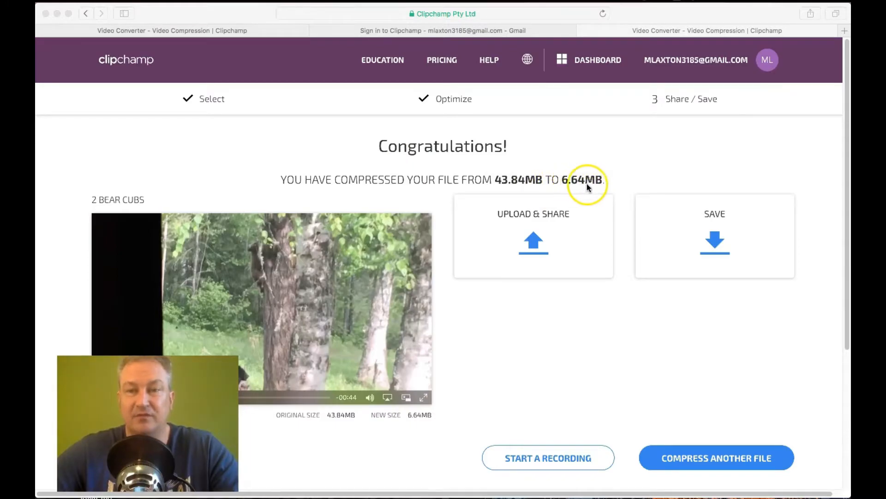
{"action": "mouse_move", "coordinate": [545, 240]}
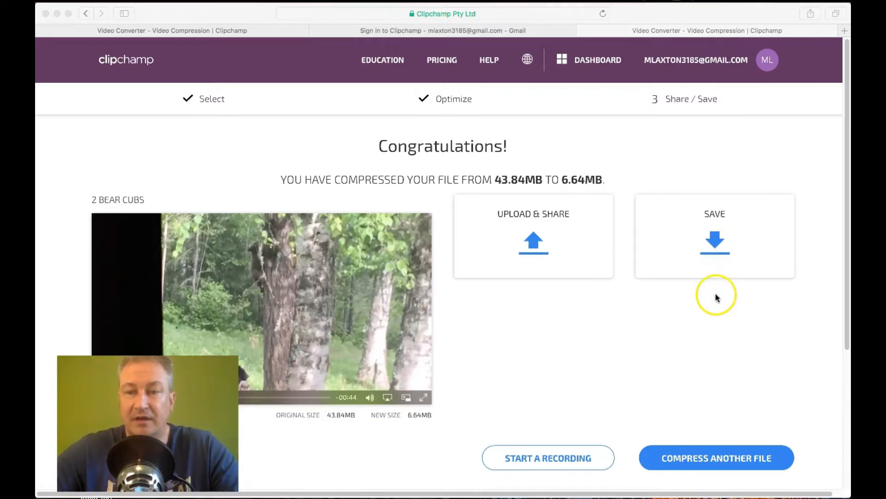
Save the compressed bear cubs video from the Share / Save step
{"action": "left_click", "coordinate": [715, 248]}
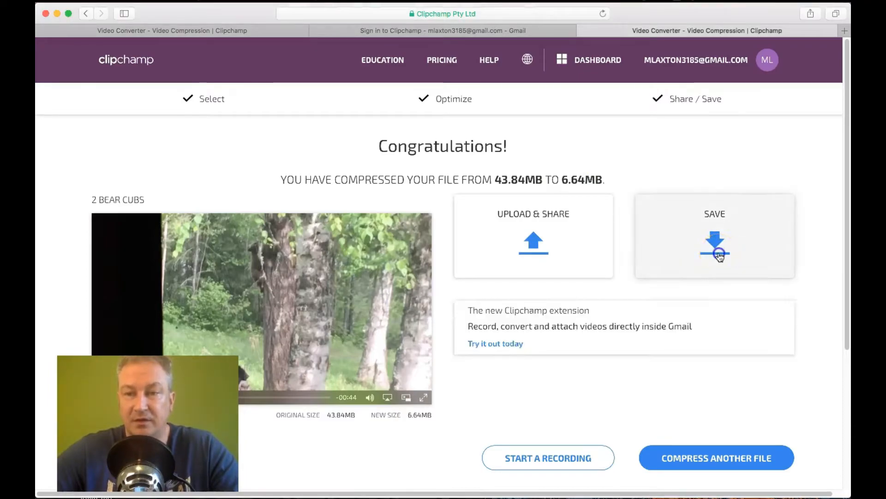
{"action": "left_click", "coordinate": [714, 236]}
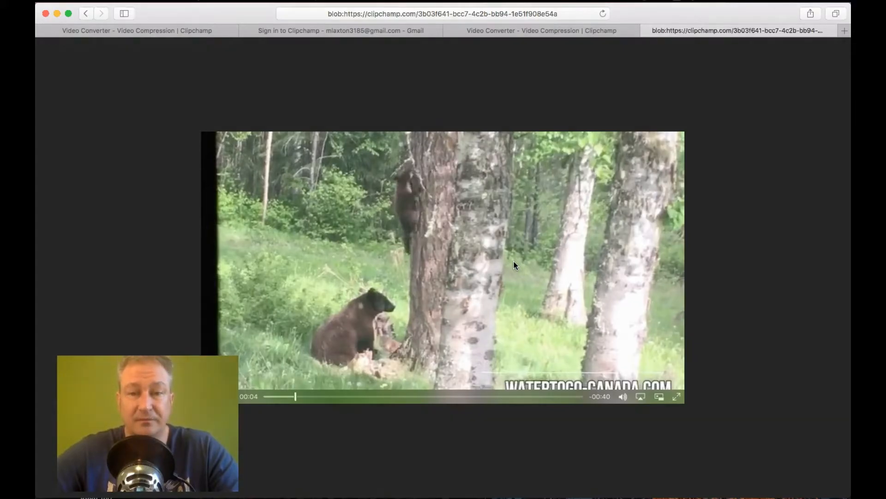
Review the pricing plans, Free with 5 videos versus Professional unlimited at US$9
{"action": "left_click", "coordinate": [540, 31]}
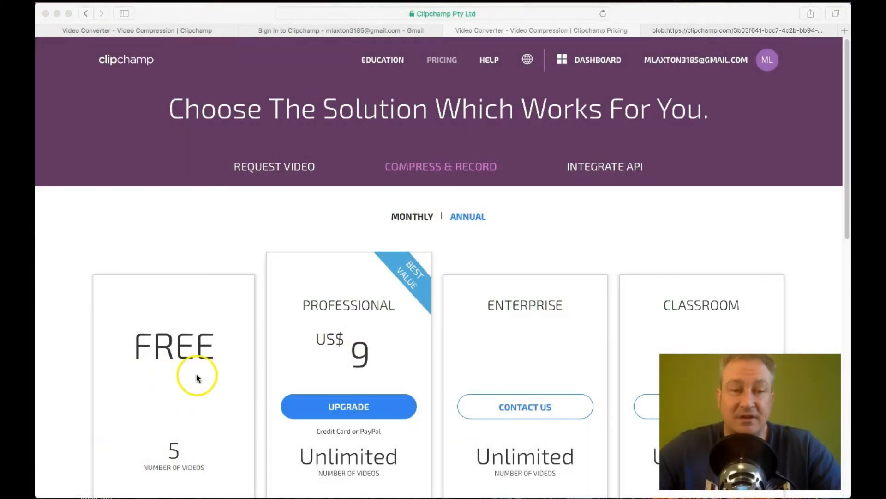
{"action": "scroll", "scroll_direction": "down", "scroll_amount": 3}
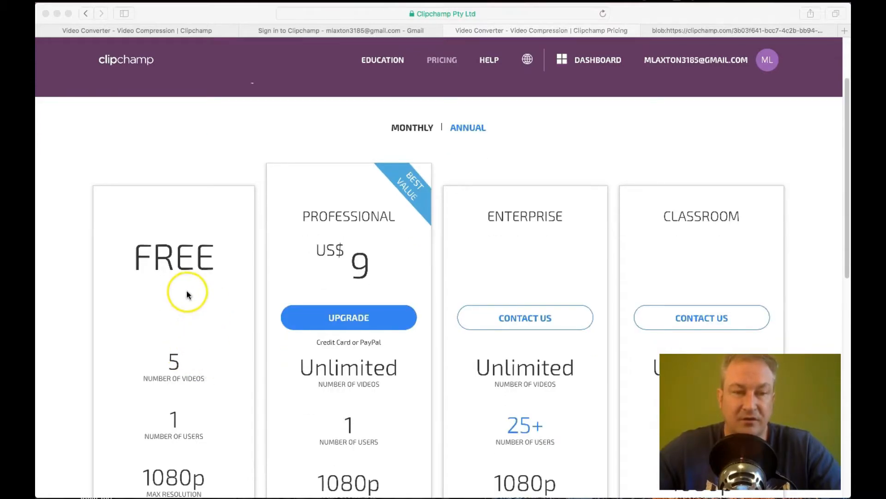
{"action": "mouse_move", "coordinate": [274, 306]}
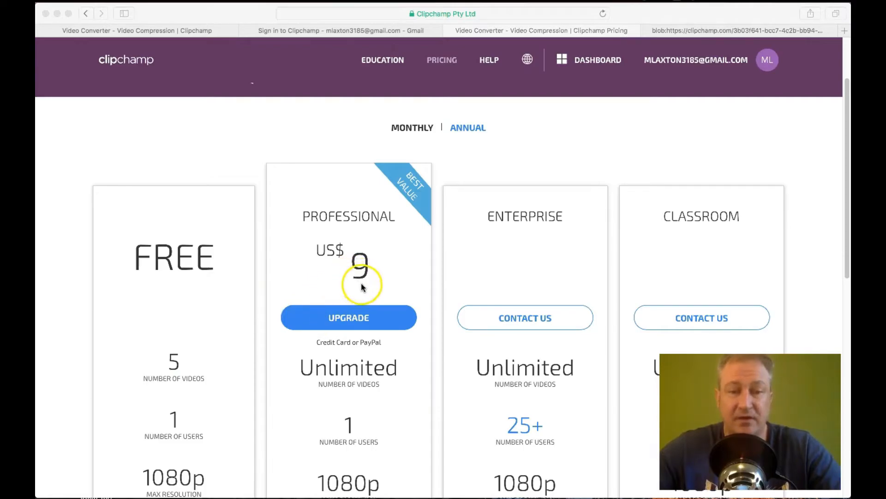
{"action": "scroll", "scroll_direction": "down", "scroll_amount": 3}
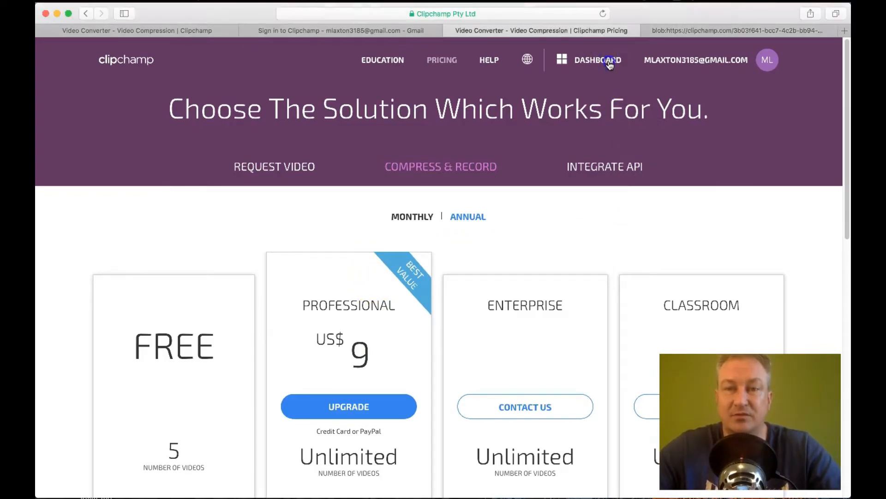
View the dashboard showing 3 of 5 monthly free videos left
{"action": "left_click", "coordinate": [597, 60]}
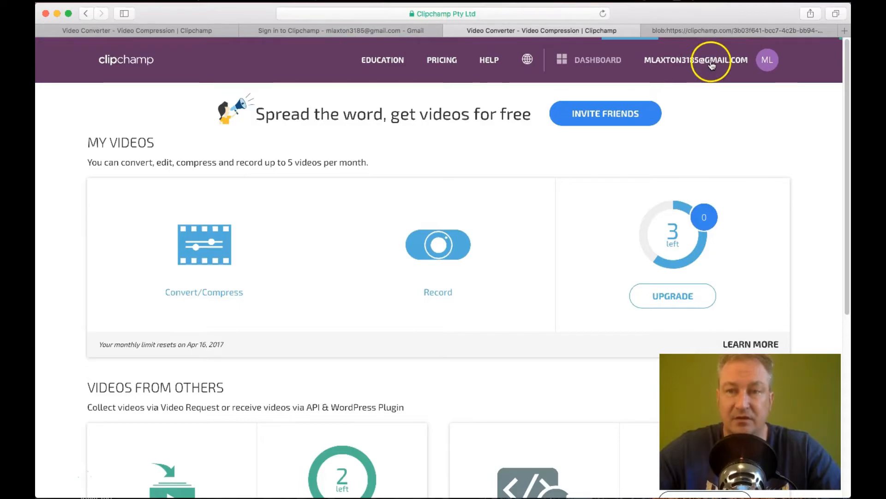
{"action": "mouse_move", "coordinate": [744, 64]}
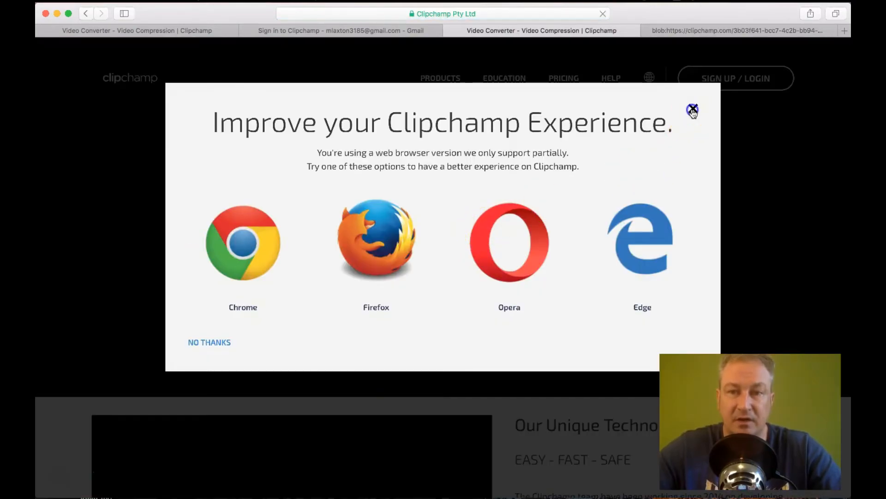
Dismiss the browser notice, start Convert Video File, and choose Not your account? to switch accounts
{"action": "left_click", "coordinate": [693, 109]}
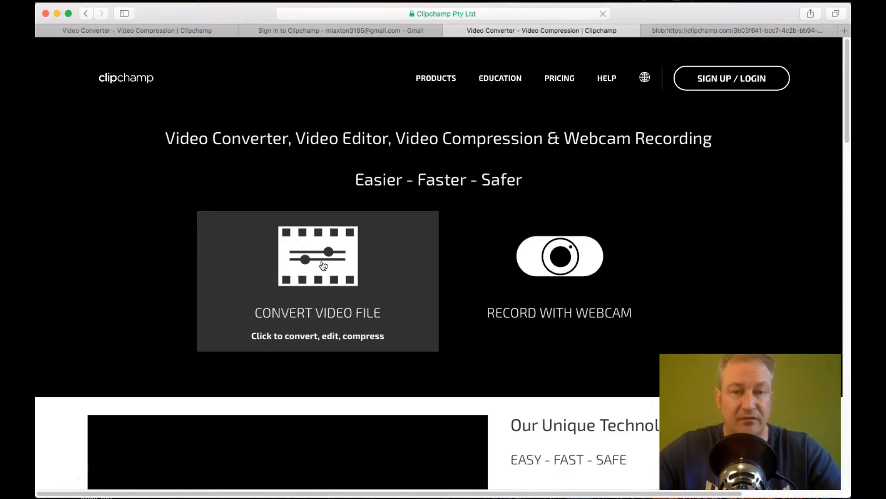
{"action": "left_click", "coordinate": [325, 266]}
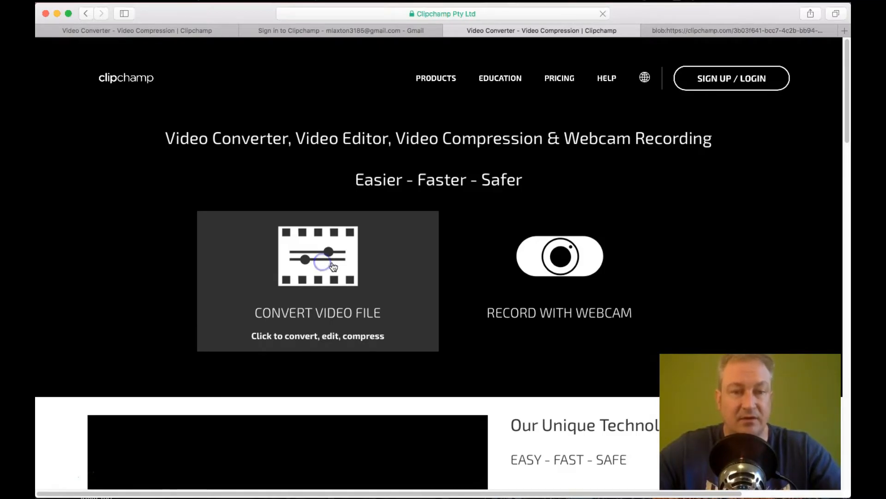
{"action": "left_click", "coordinate": [318, 255]}
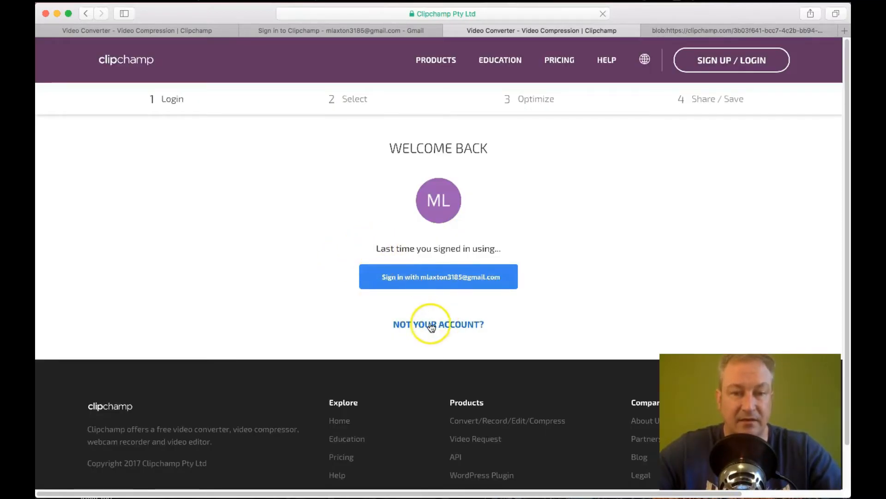
{"action": "left_click", "coordinate": [438, 324]}
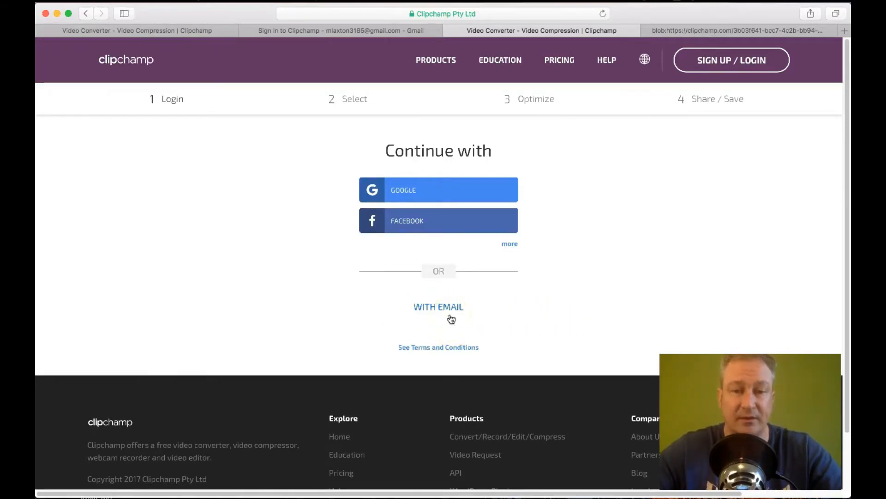
Enter the plus-one Gmail alias as the sign-in email and send the magic link
{"action": "left_click", "coordinate": [438, 307]}
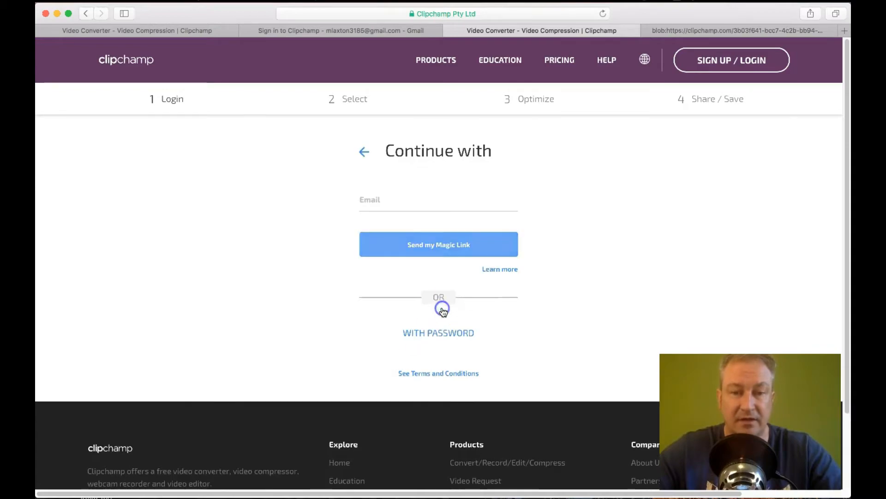
{"action": "left_click", "coordinate": [438, 201]}
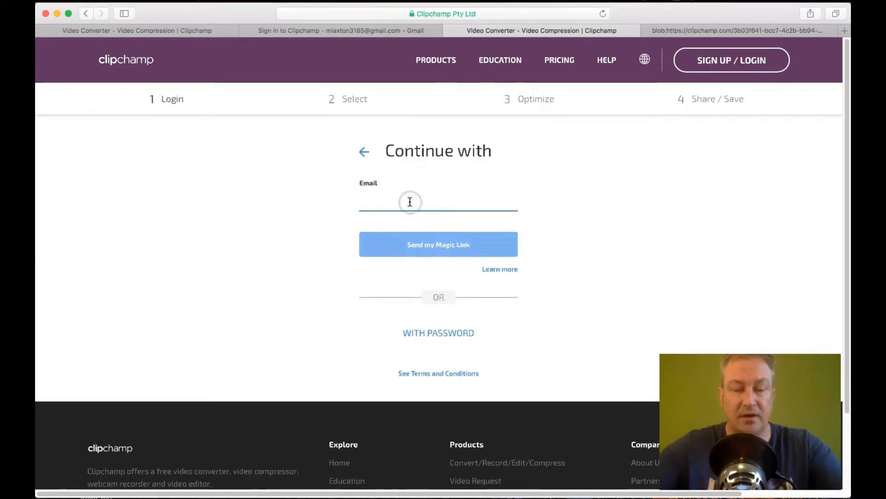
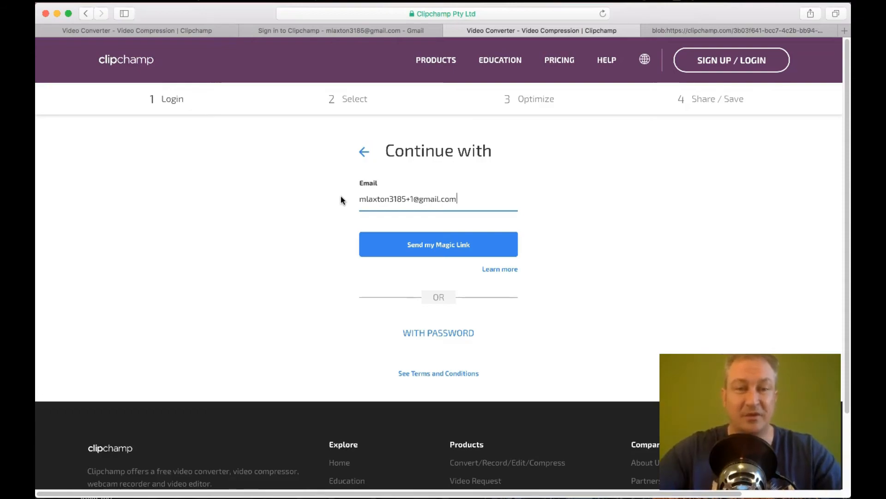
{"action": "left_click", "coordinate": [406, 200]}
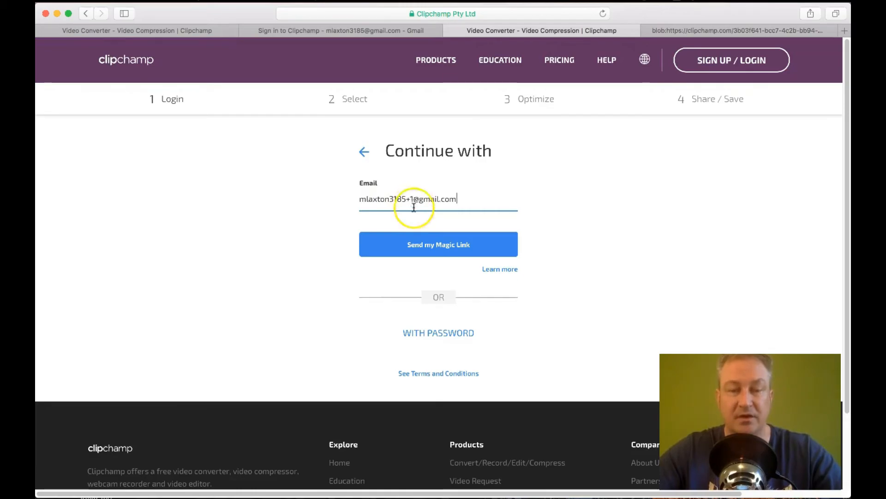
{"action": "left_click", "coordinate": [438, 243]}
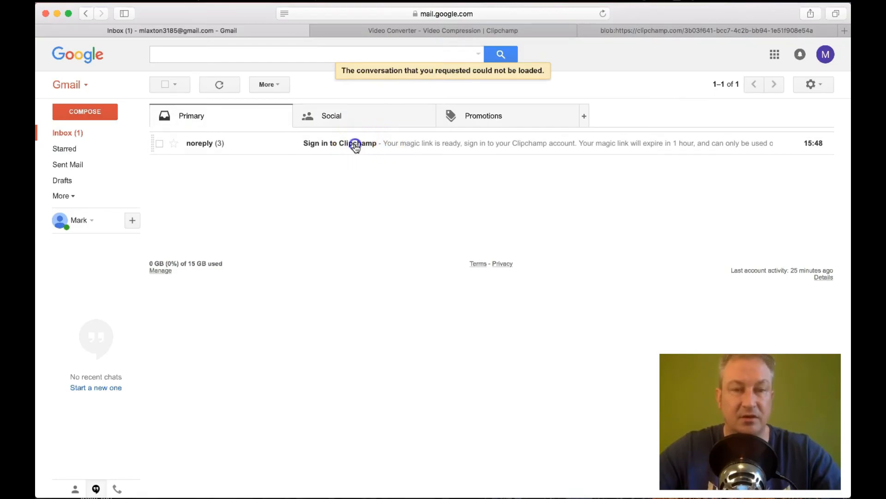
Log in to Clipchamp as the alias account via the newest emailed magic link
{"action": "left_click", "coordinate": [340, 143]}
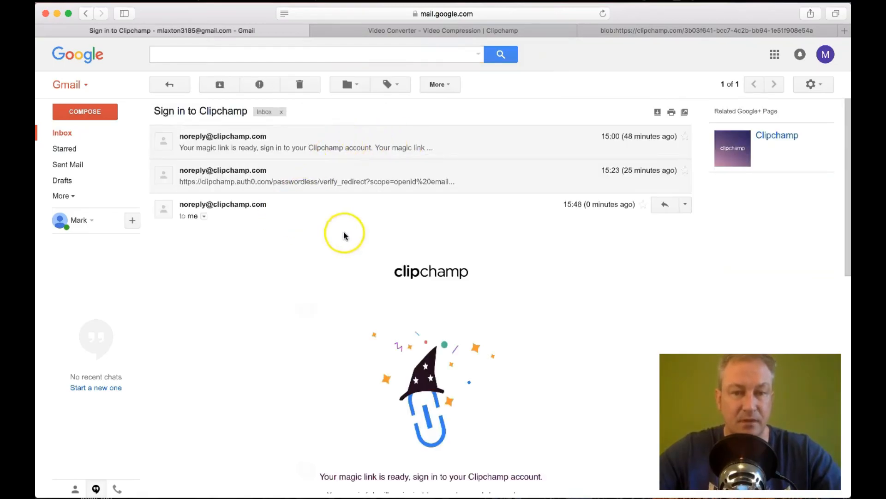
{"action": "scroll", "scroll_direction": "down", "scroll_amount": 3}
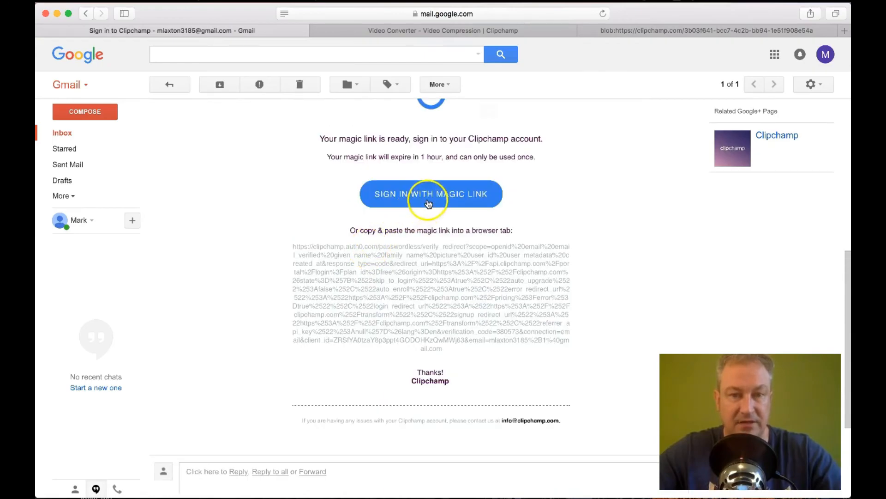
{"action": "left_click", "coordinate": [430, 193]}
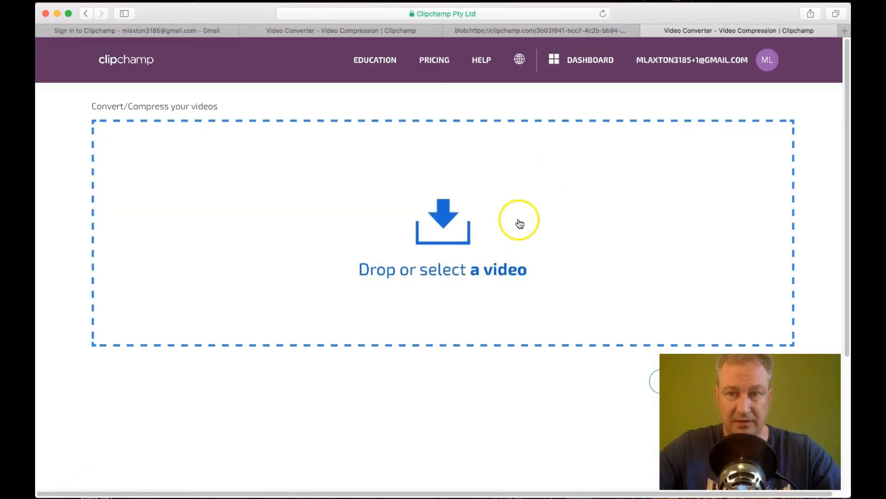
{"action": "mouse_move", "coordinate": [691, 67]}
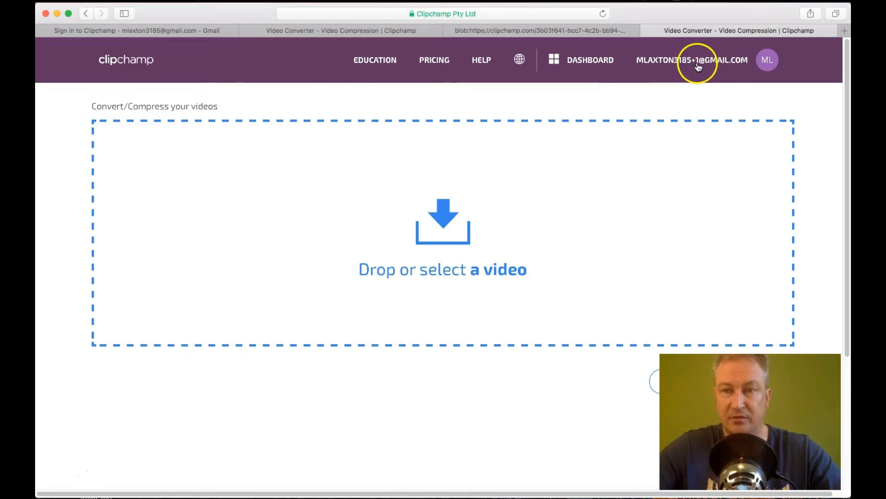
Show the plus-one alias account's dashboard with 5 free videos left this month
{"action": "left_click", "coordinate": [691, 60]}
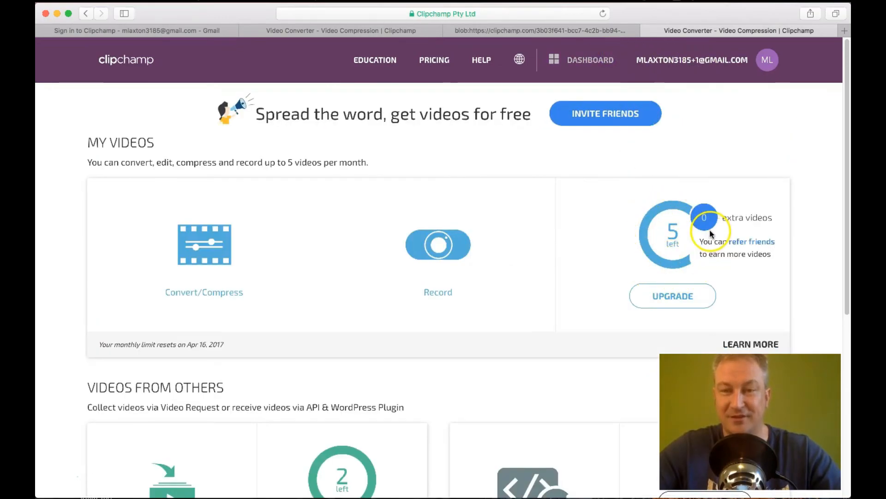
{"action": "mouse_move", "coordinate": [639, 197]}
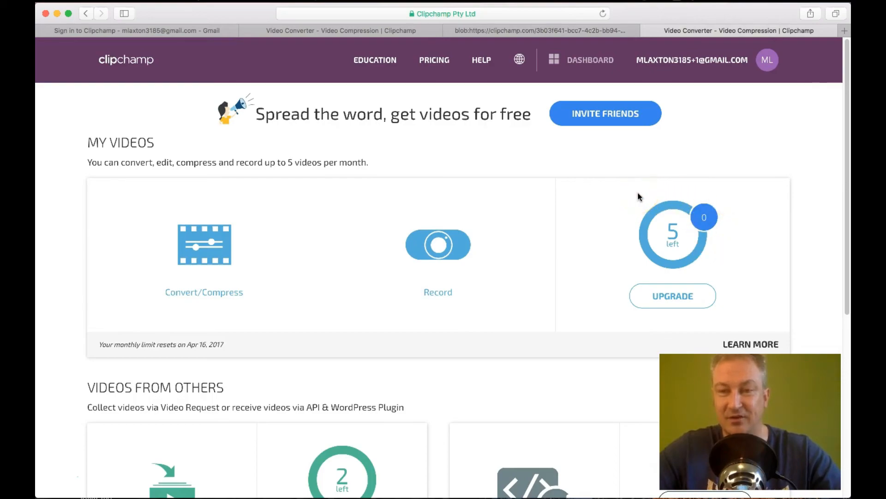